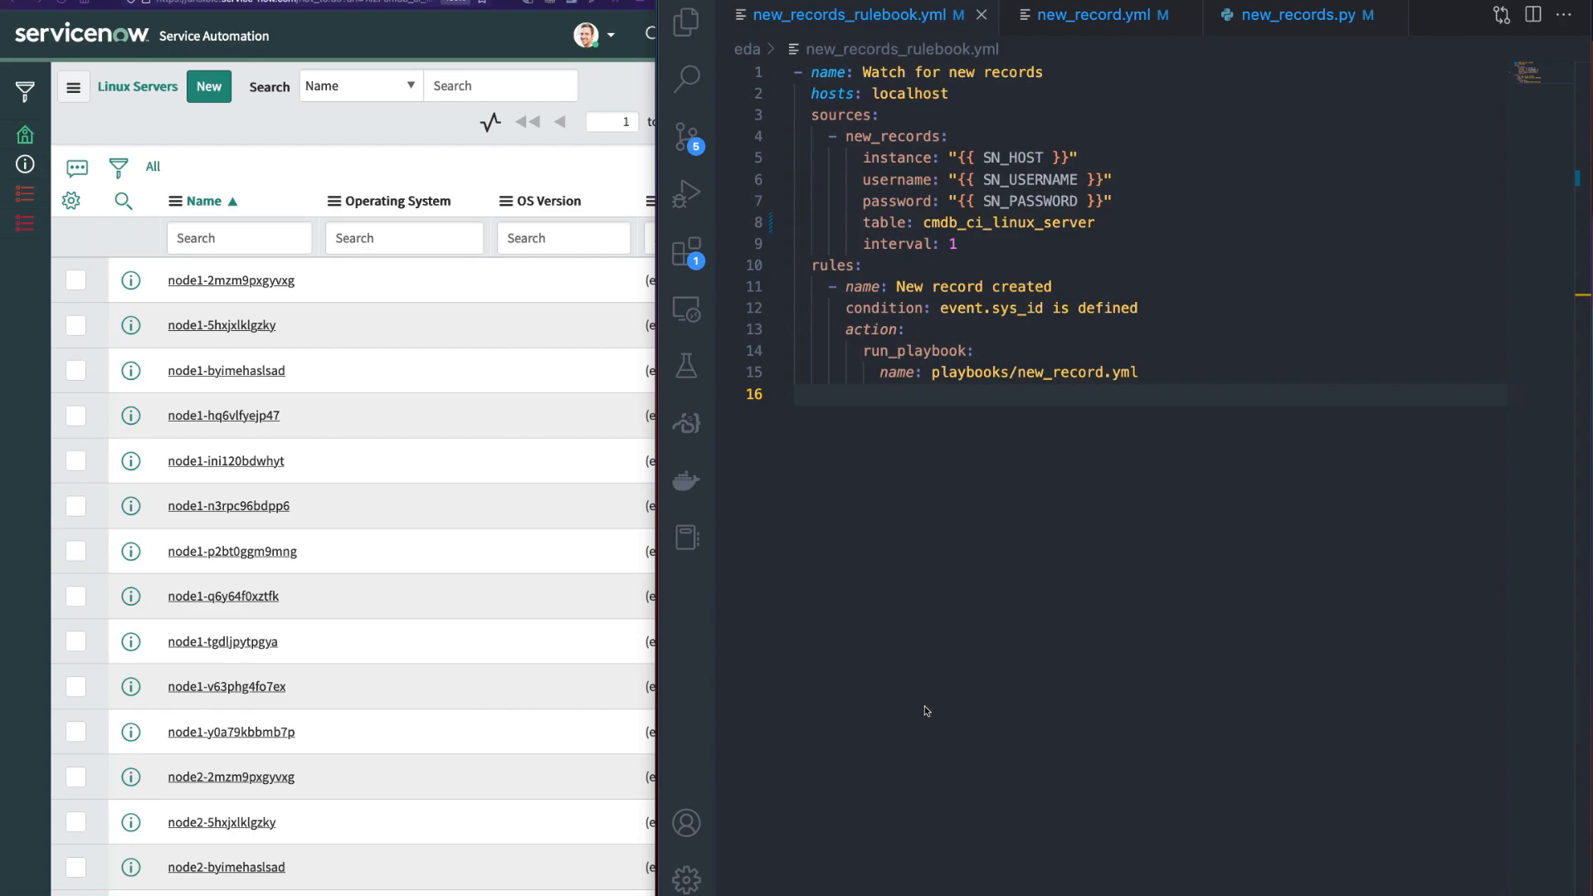
pyautogui.click(1300, 15)
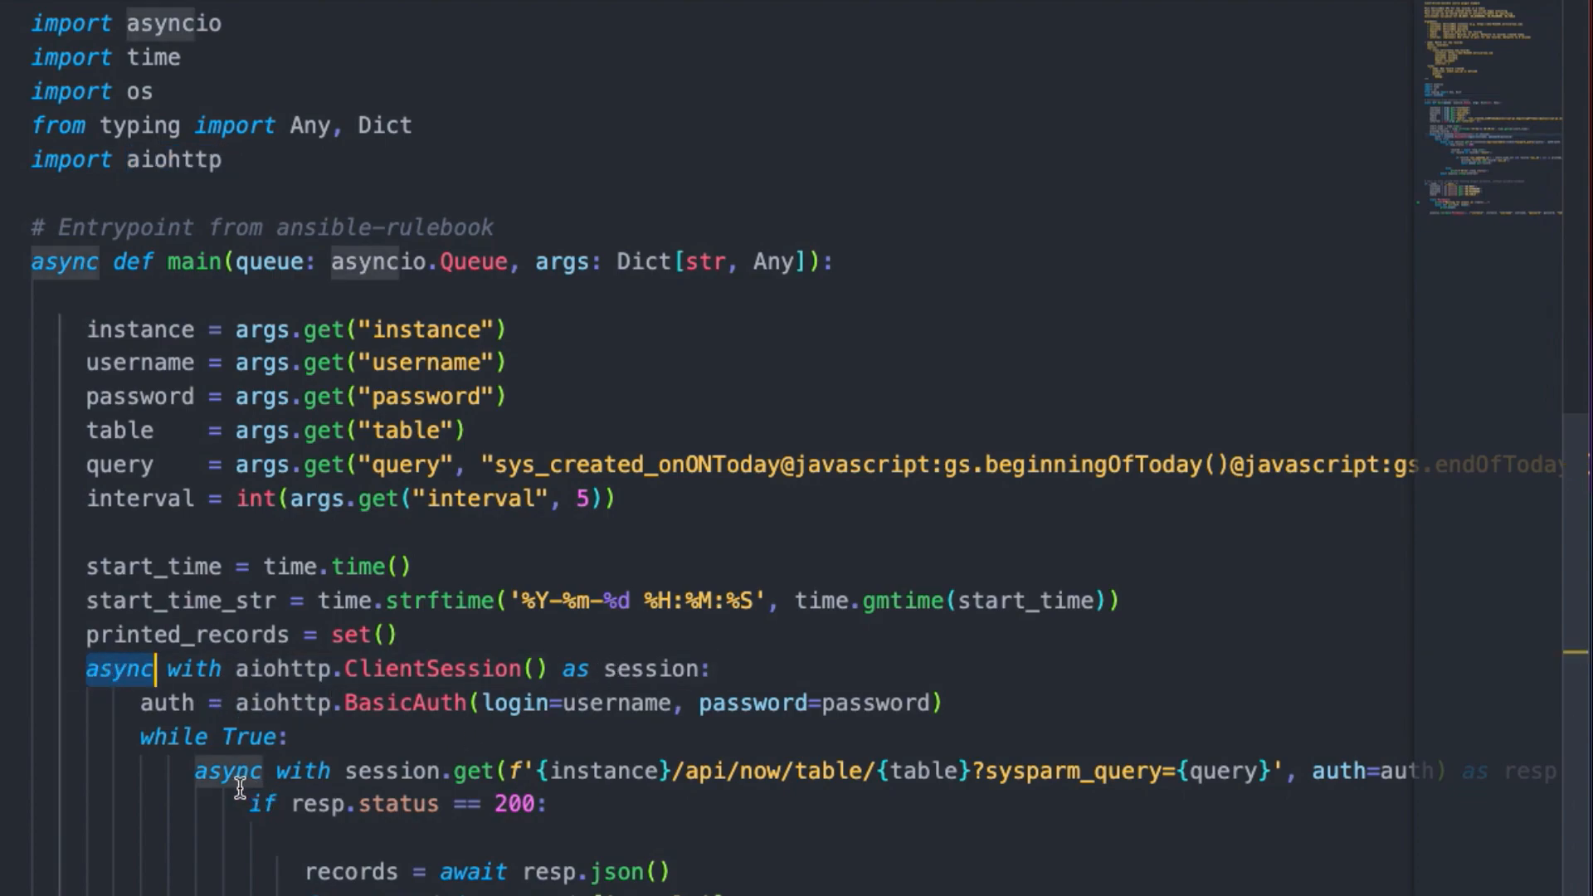
pyautogui.scroll(-3)
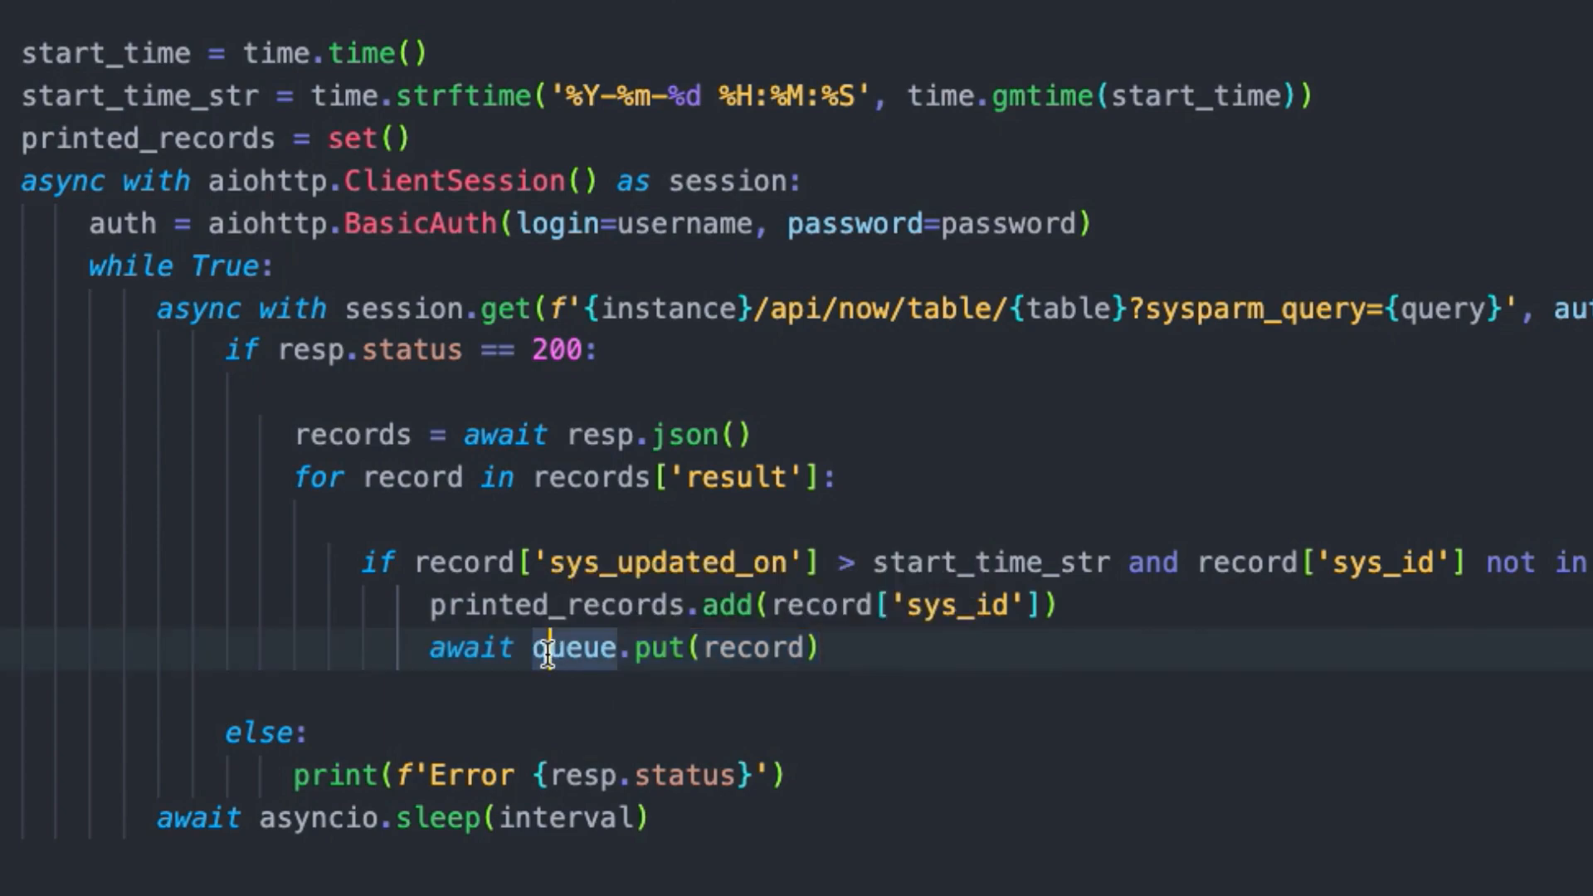